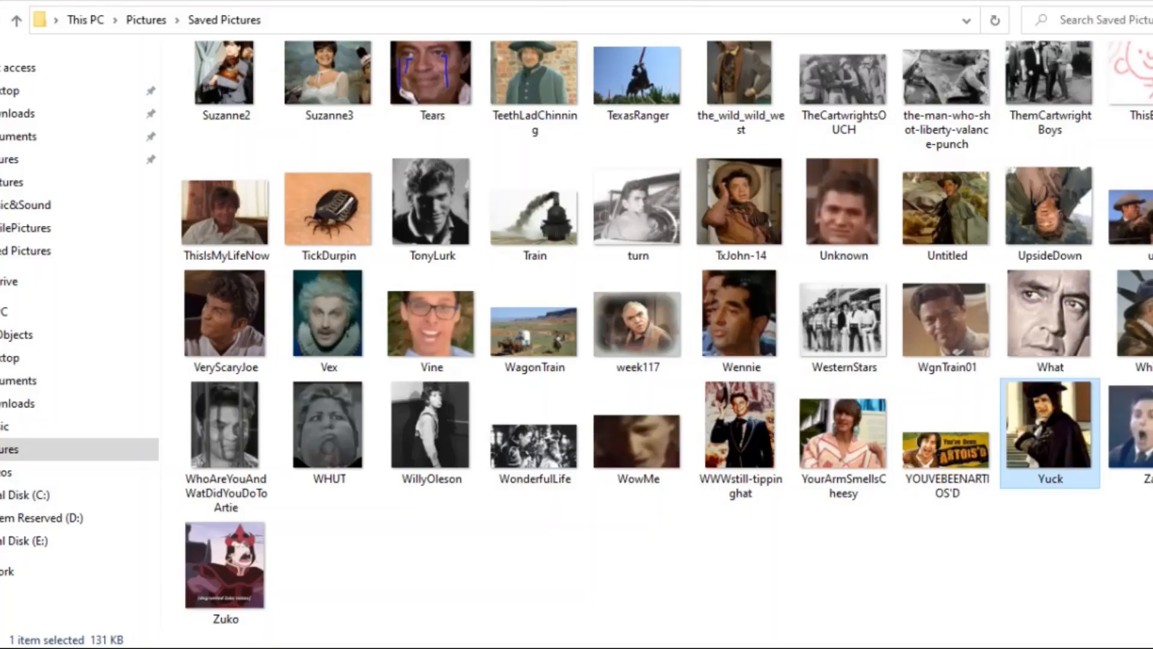
- Open the reference picture from the Saved Pictures folder
double_click(327, 208)
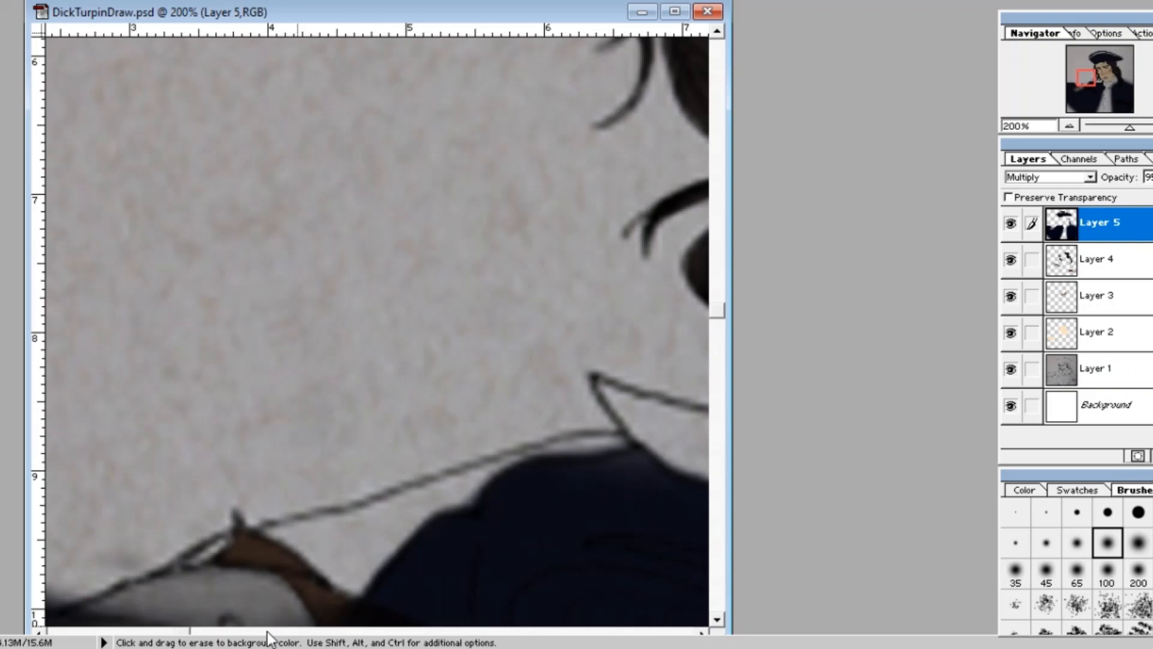
- Scroll while painting reddish-orange warmth on the lips and nose shadows
scroll("down", 3)
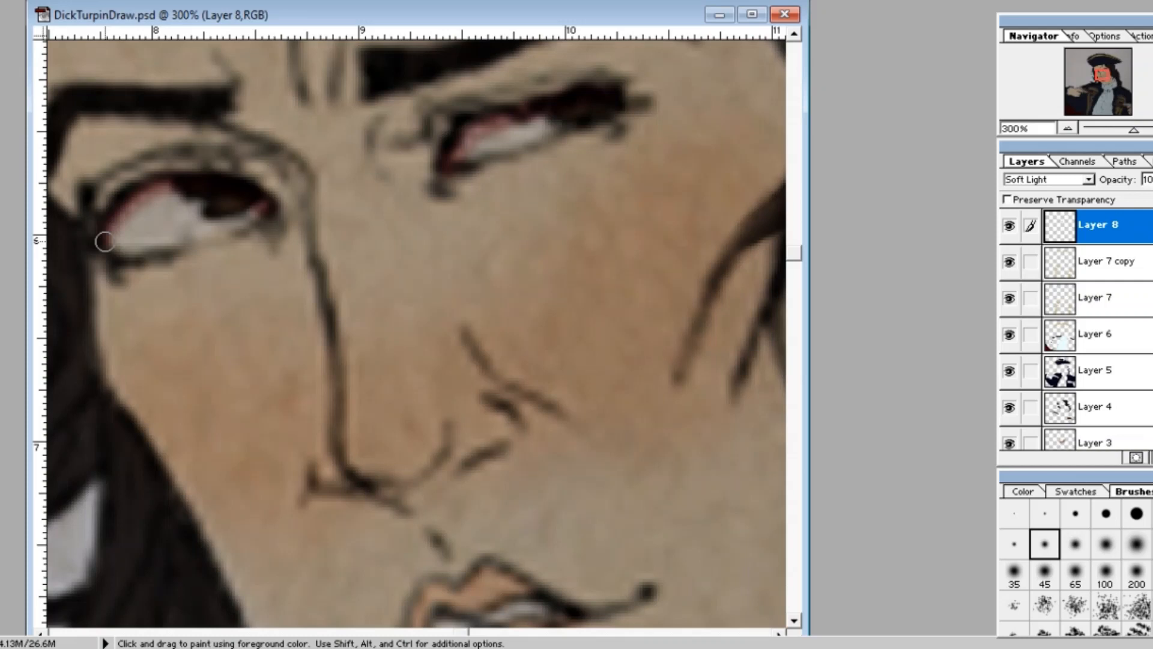
scroll("down", 3)
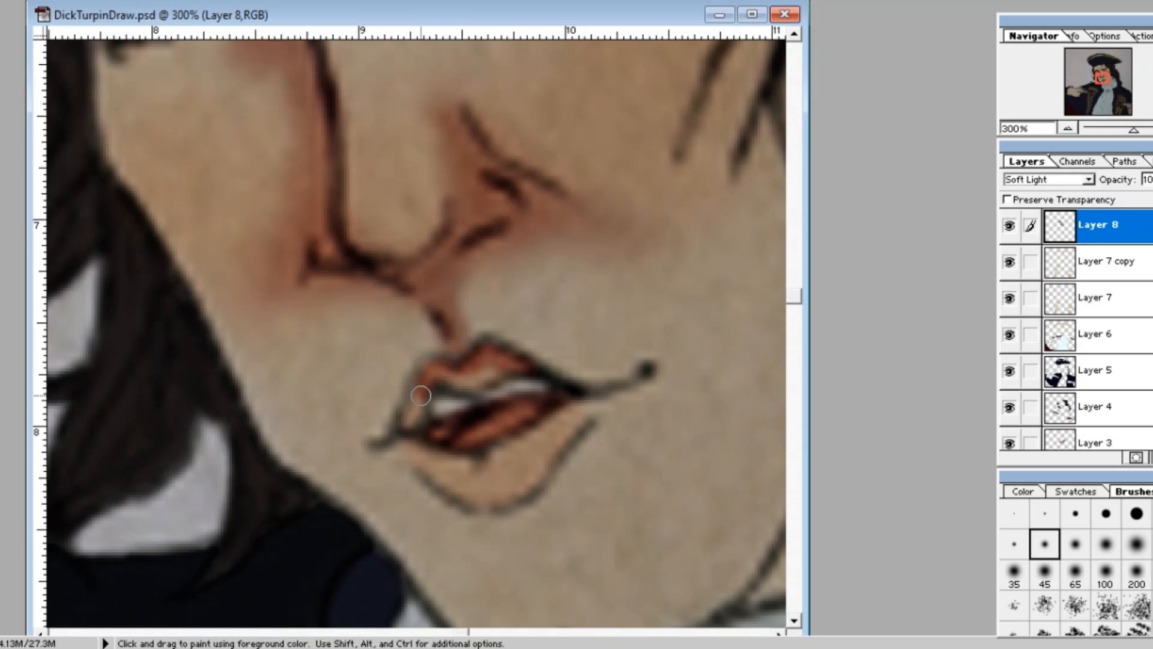